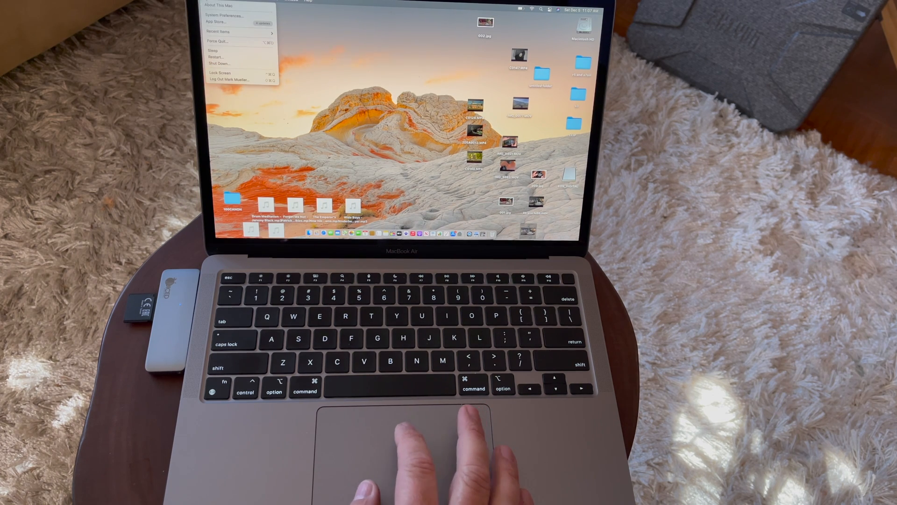
Open EOS_DIGITAL, then DCIM and 100CANON, and scroll through the MP4 clips
left_click(219, 5)
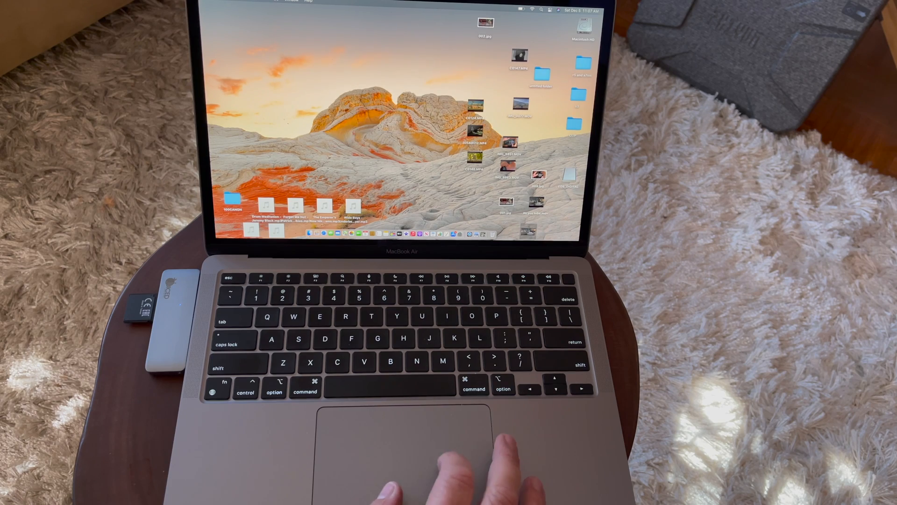
left_click(567, 178)
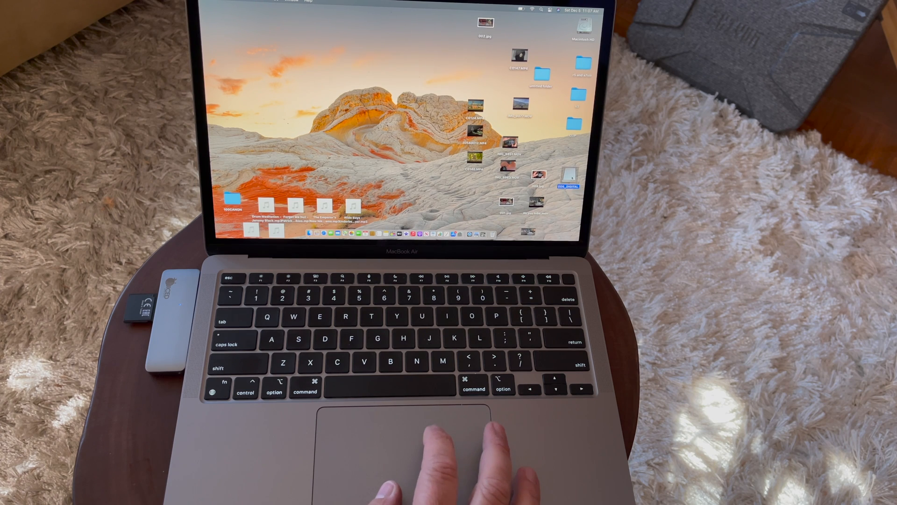
double_click(567, 178)
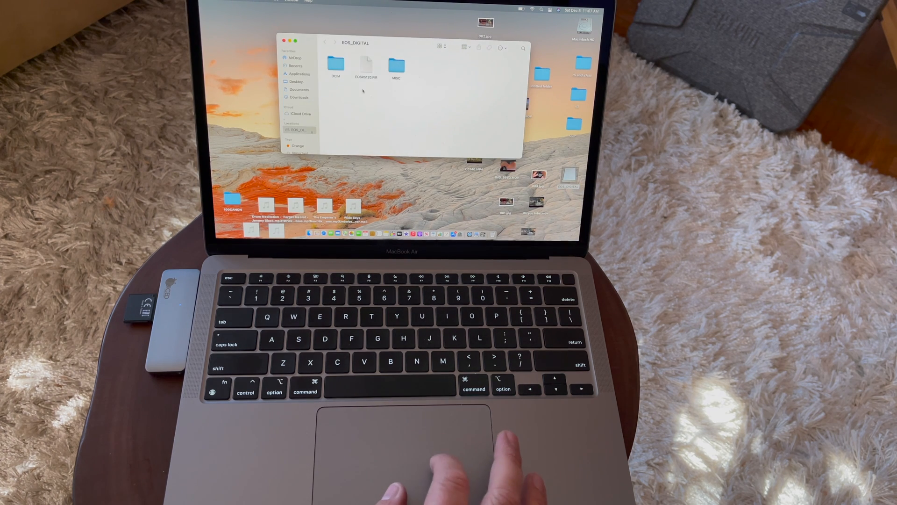
double_click(335, 62)
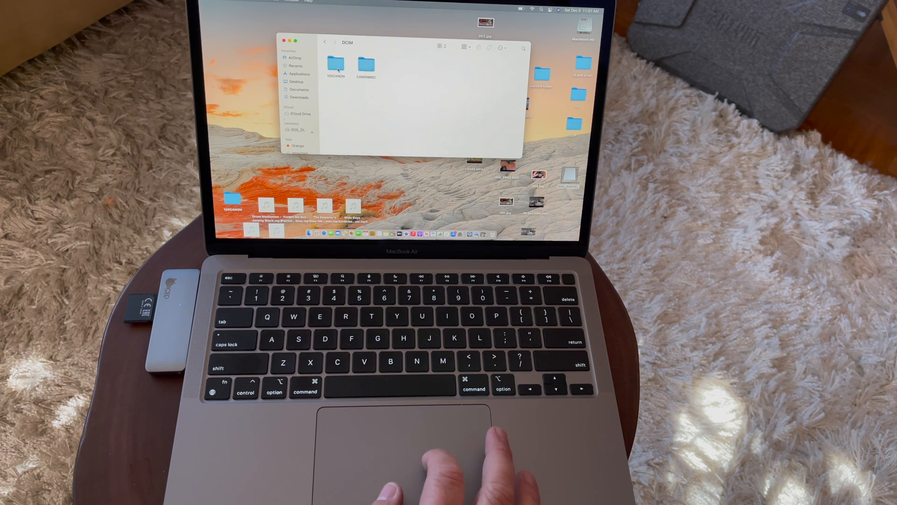
double_click(336, 64)
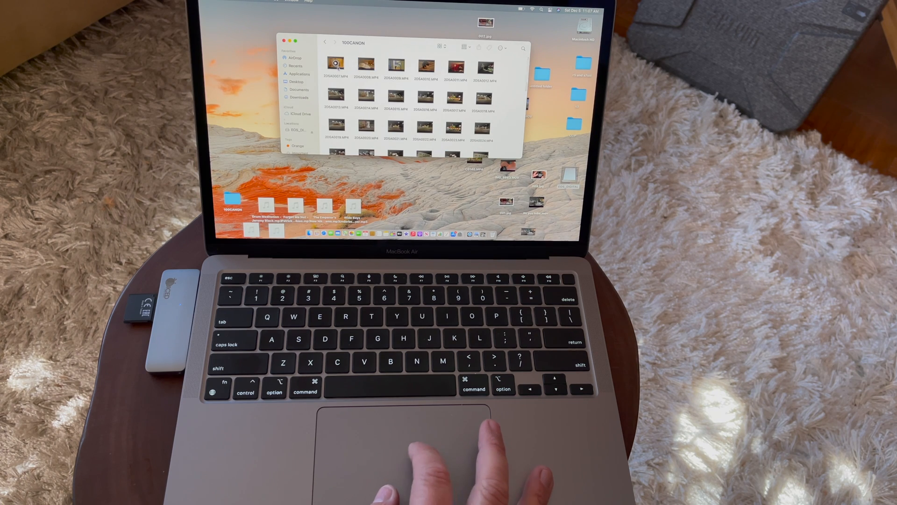
scroll("down", 3)
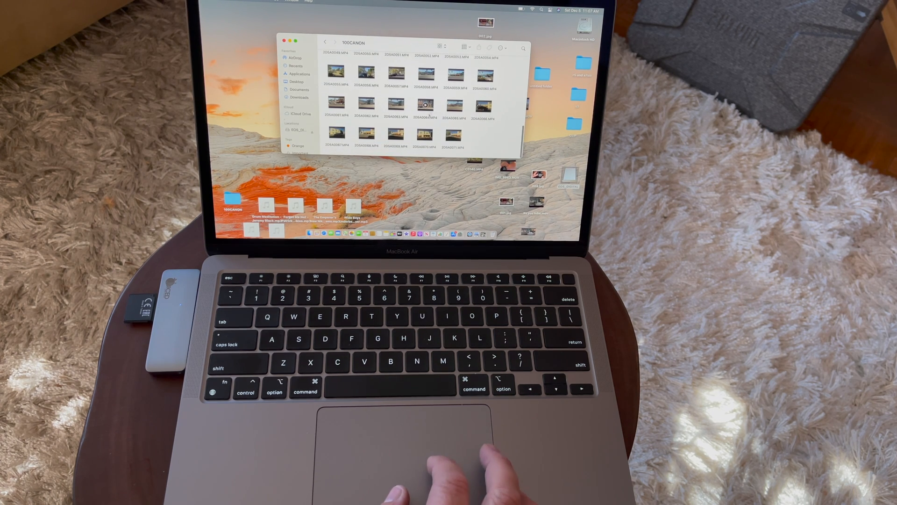
Play the fire station clip 2D5A0070.MP4 in QuickTime Player and close it
left_click(423, 133)
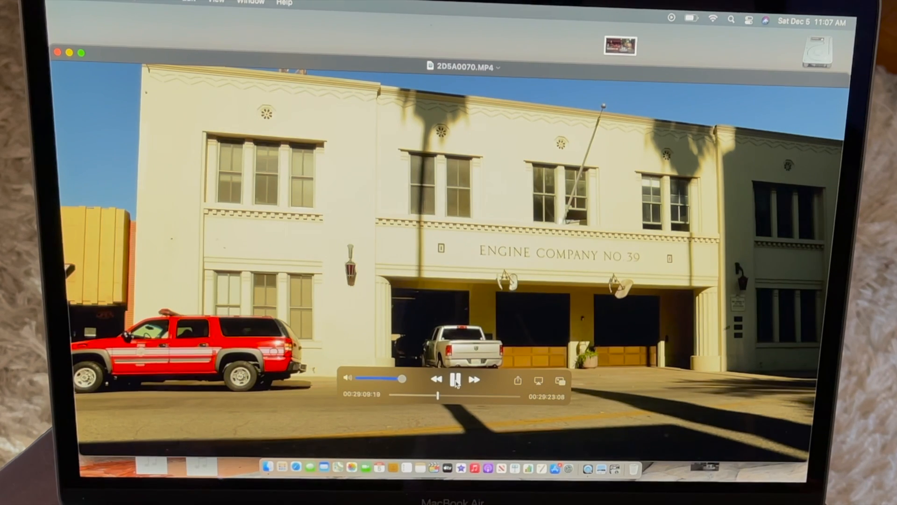
left_click(455, 380)
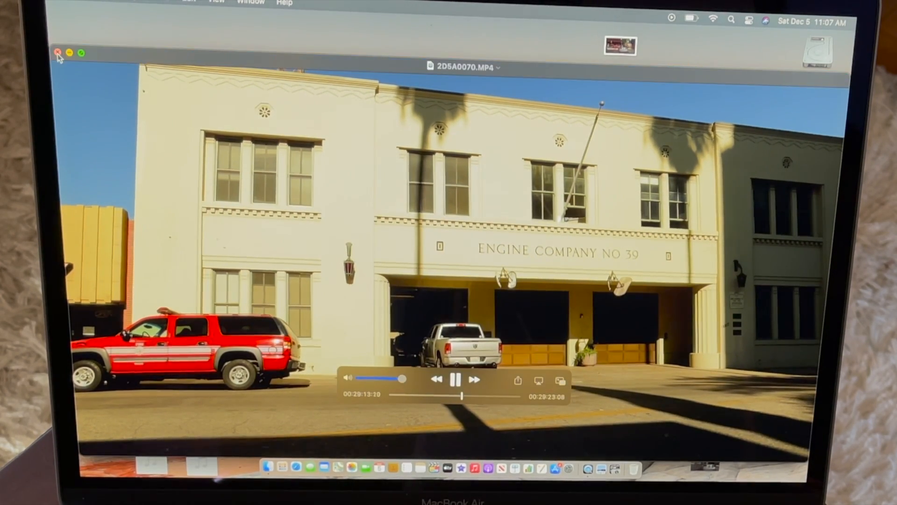
left_click(57, 53)
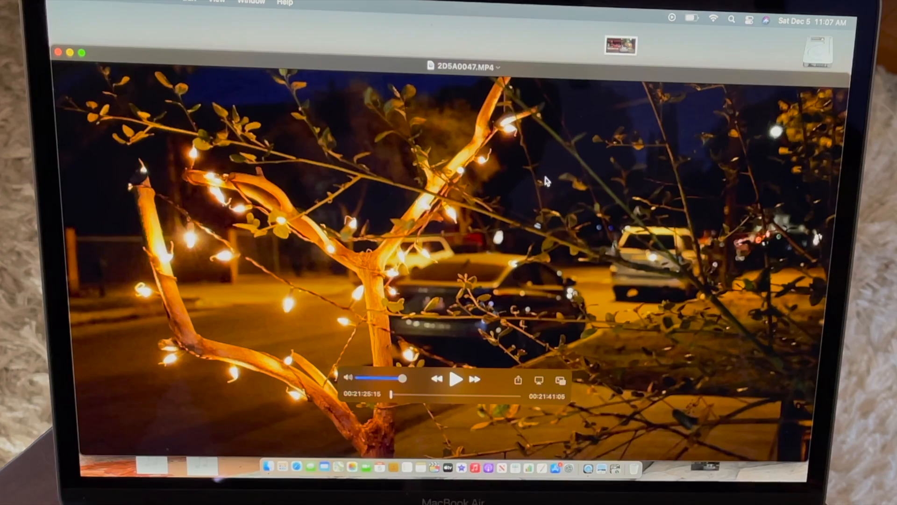
Play the lit tree clip 2D5A0047.MP4 and close it
left_click(454, 379)
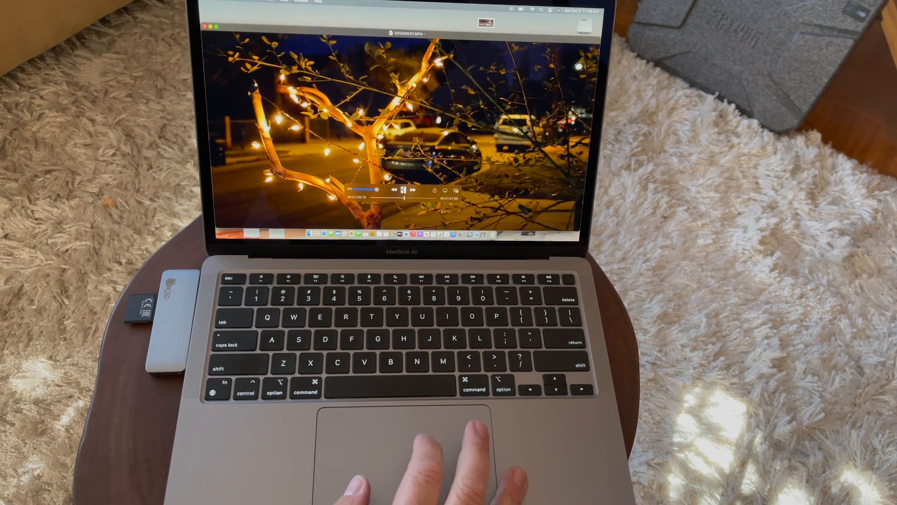
left_click(404, 190)
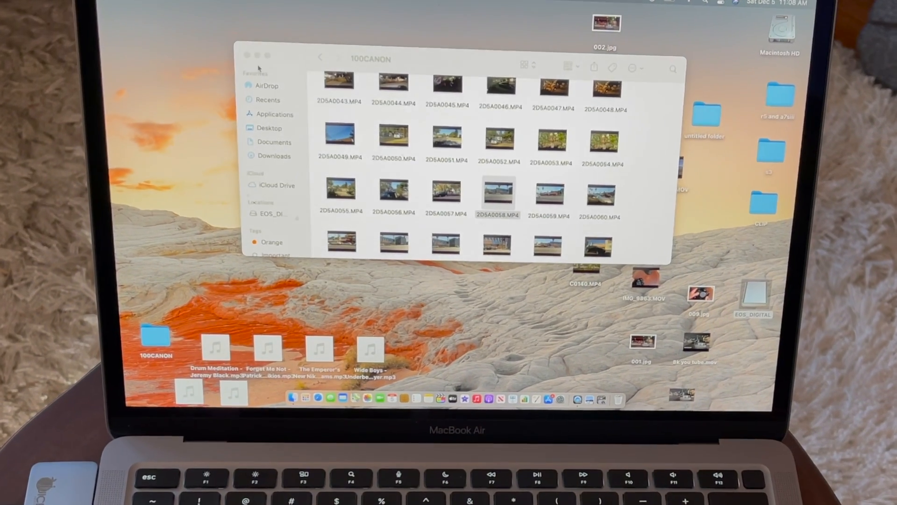
Drag four clips from the 100CANON folder onto the Untitled Project 1 timeline
left_click(247, 55)
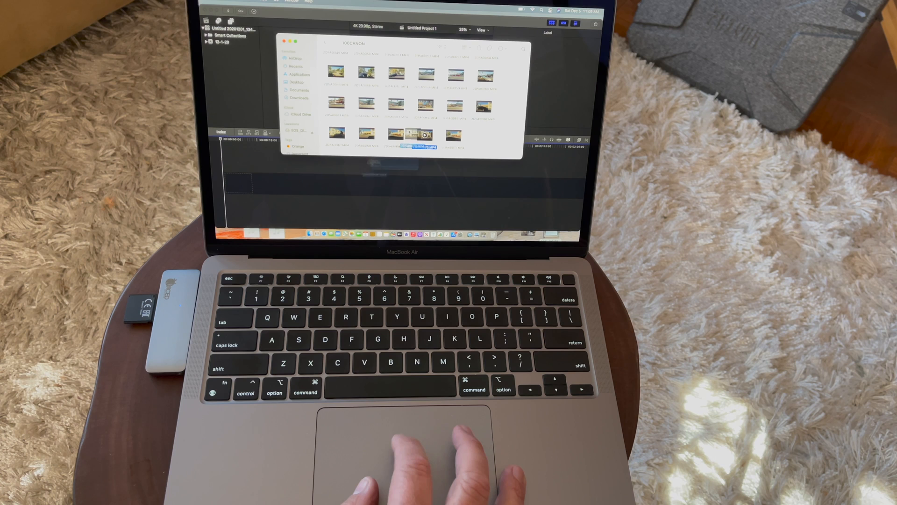
left_click(424, 133)
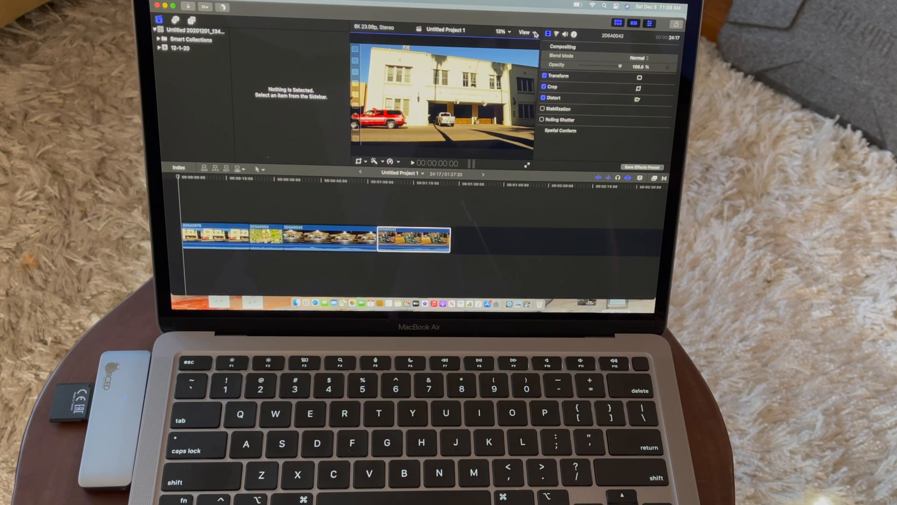
Review the timeline with Play Full Screen, then return to the editor with Esc
left_click(525, 31)
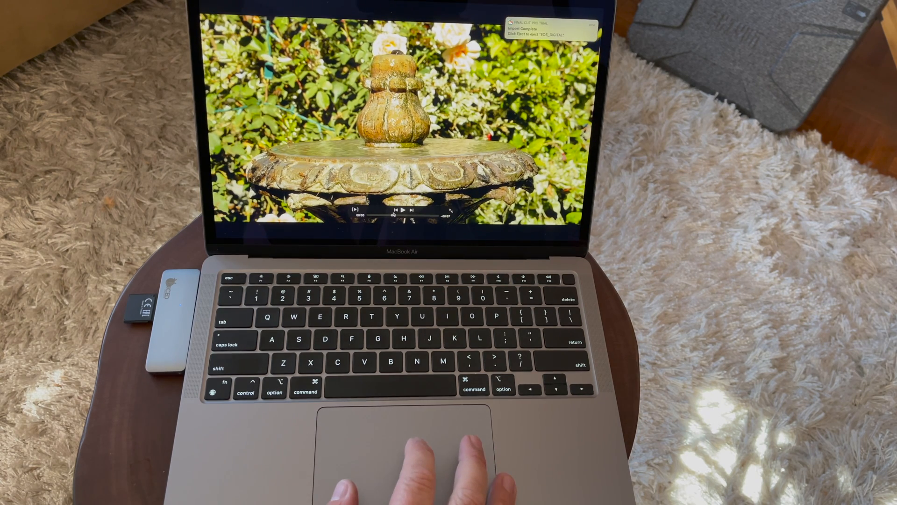
left_click(403, 210)
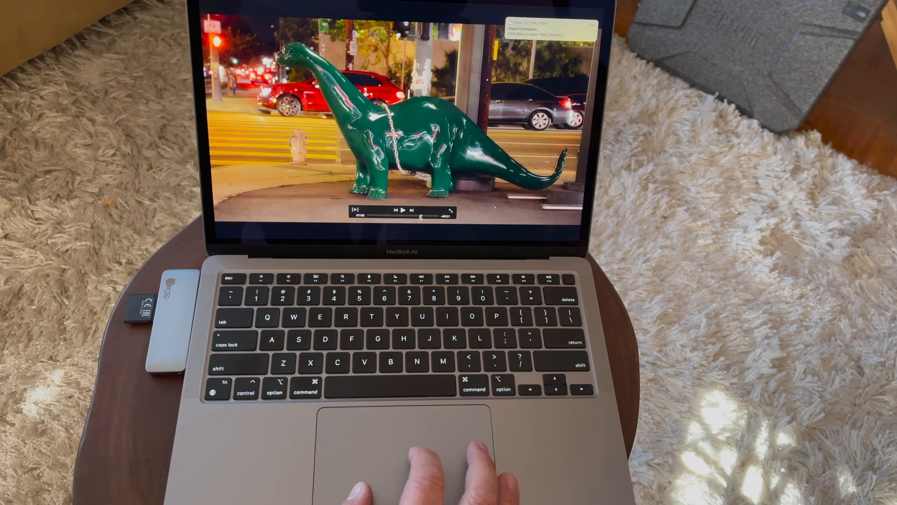
left_click(404, 211)
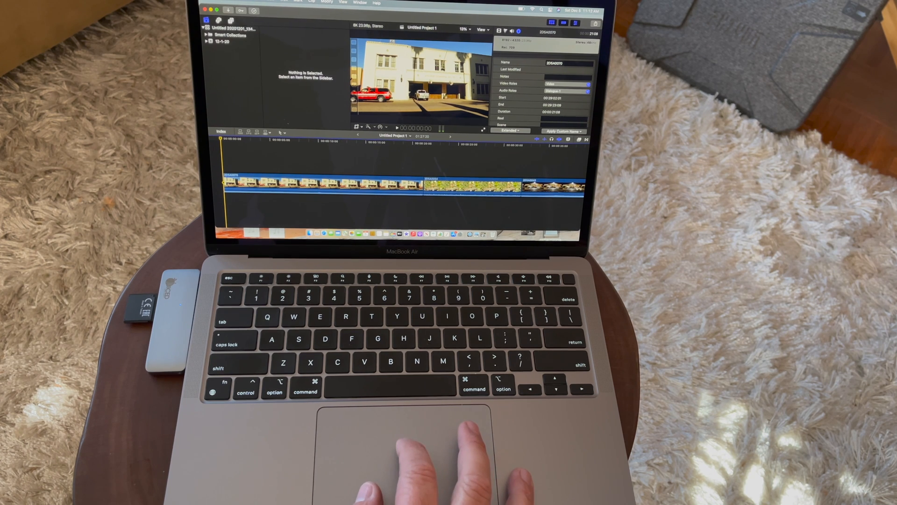
Share Untitled Project 1 as a Master File named 'test' saved to the Desktop
left_click(297, 2)
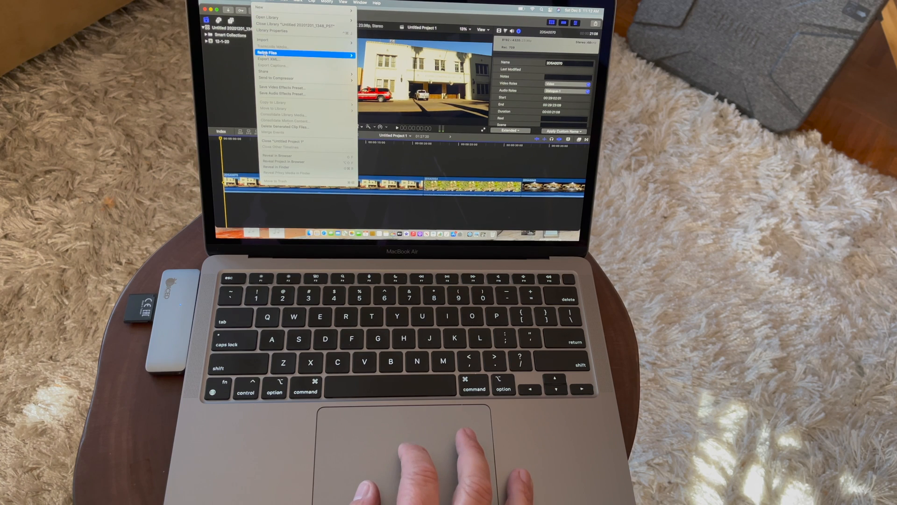
left_click(277, 78)
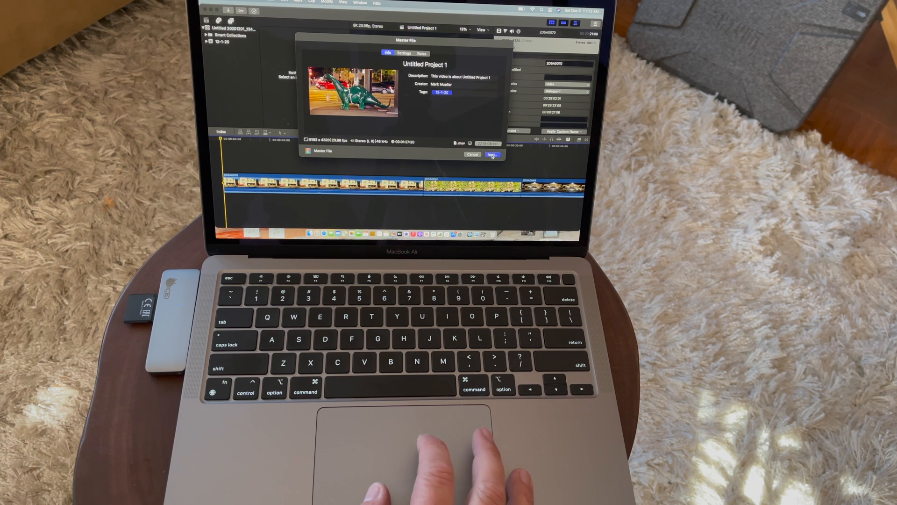
left_click(492, 155)
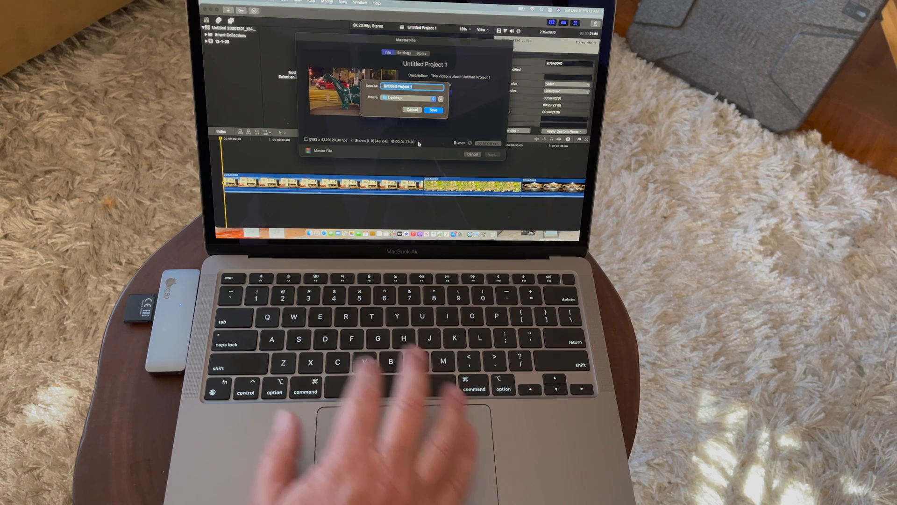
type("test")
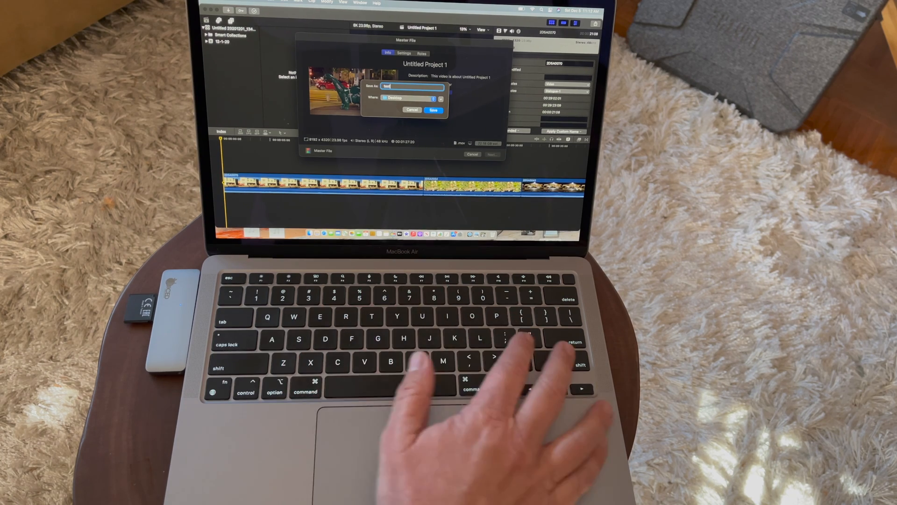
left_click(434, 110)
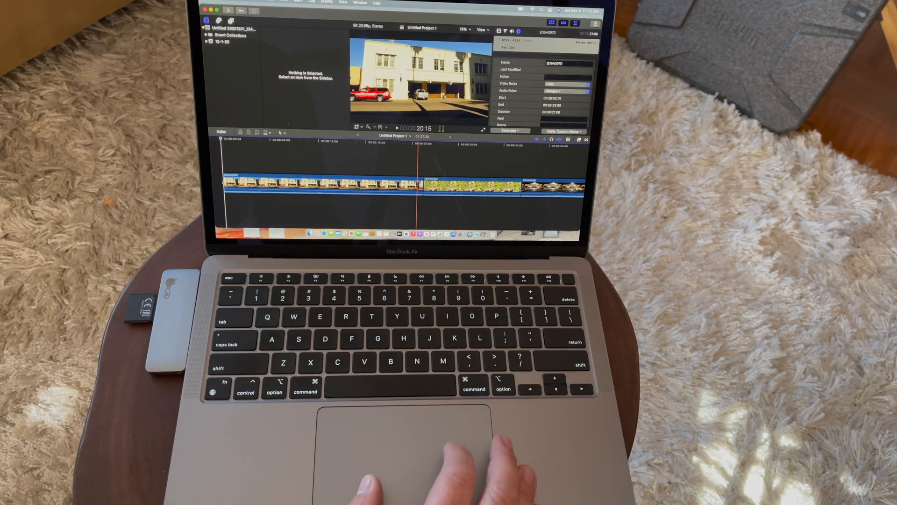